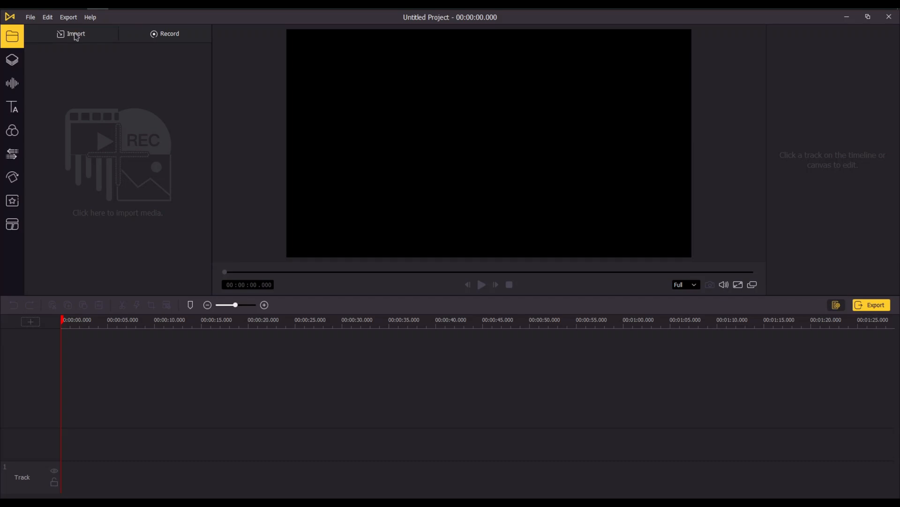
Import Pexels Videos 4098, 2098989 and 1448735 from the Downloads folder
left_click(75, 33)
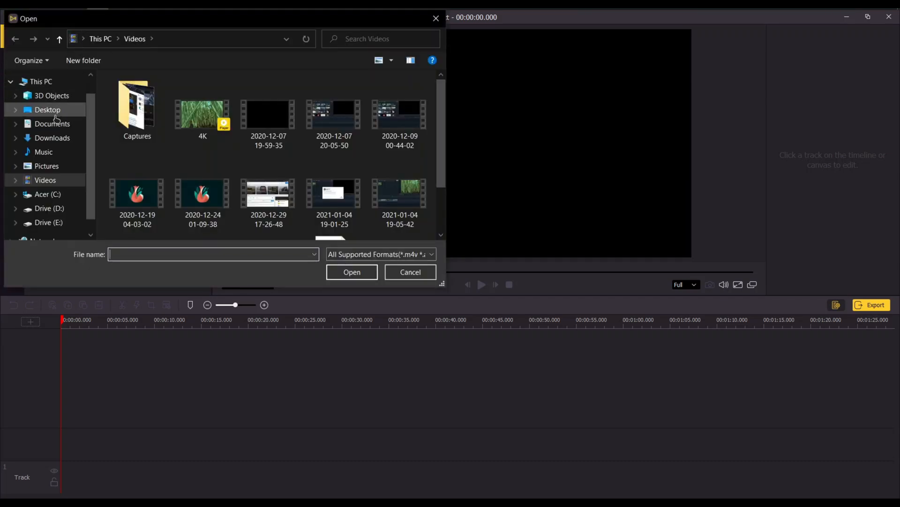
left_click(53, 138)
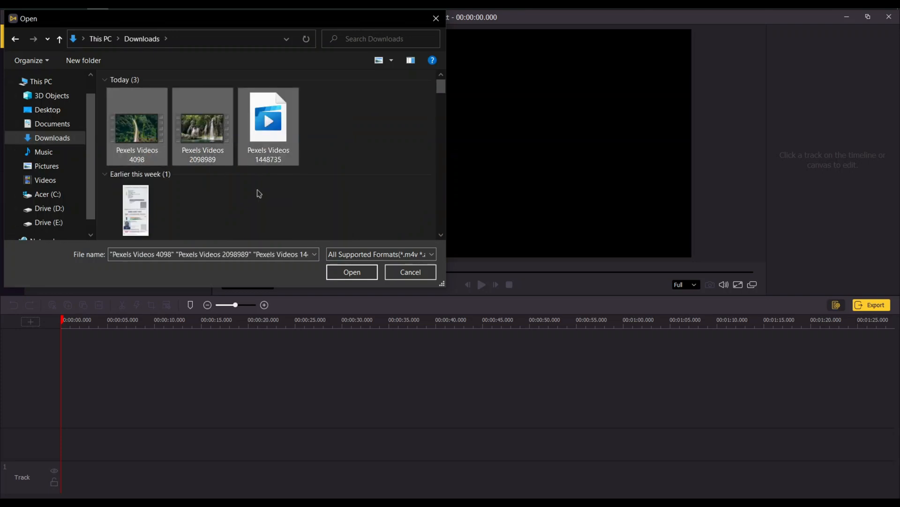
left_click(351, 272)
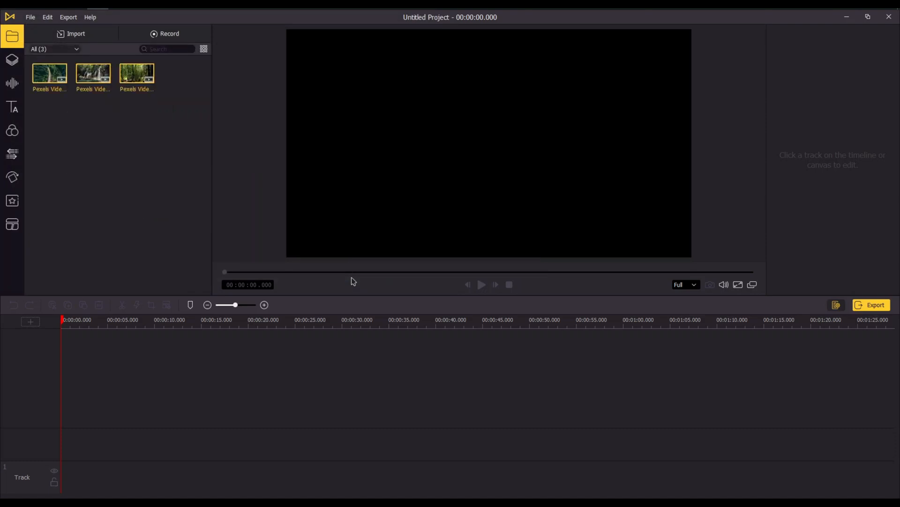
mouse_move(50, 74)
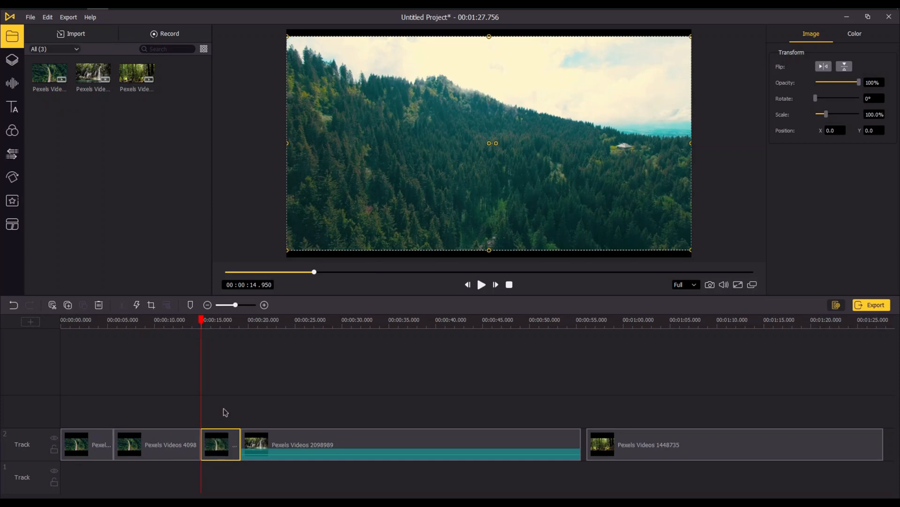
Open the context menu on the cut-off clip piece to delete it
right_click(220, 444)
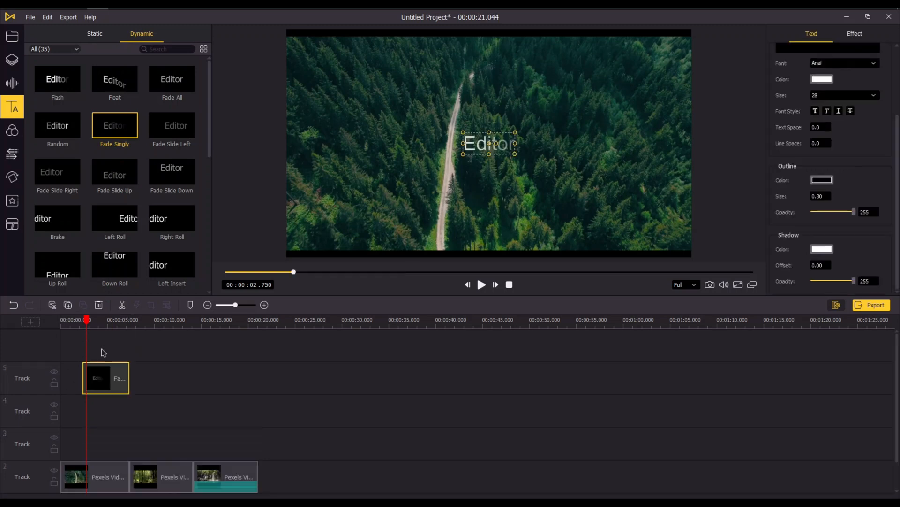
Move the Fade Singly title to 0s, set size 40, type 'Travel Vlog' and preview it
left_click_drag(106, 378, 84, 411)
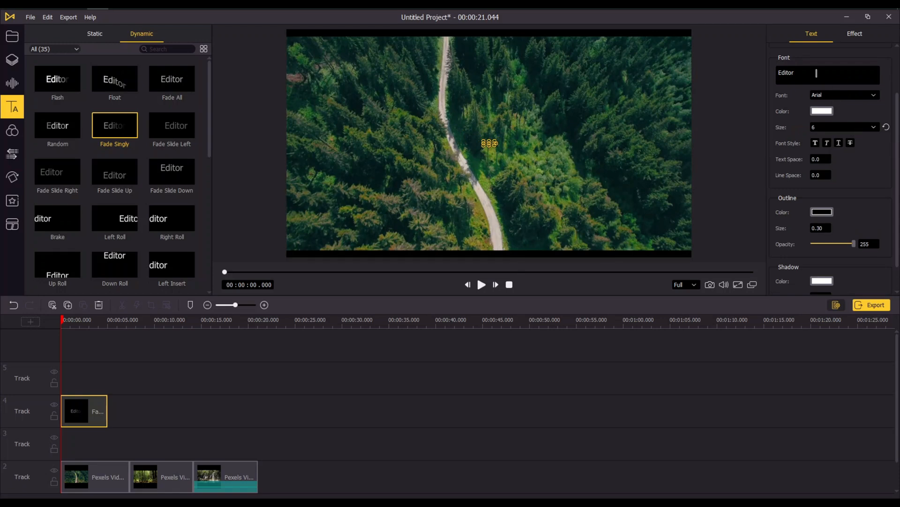
type("40")
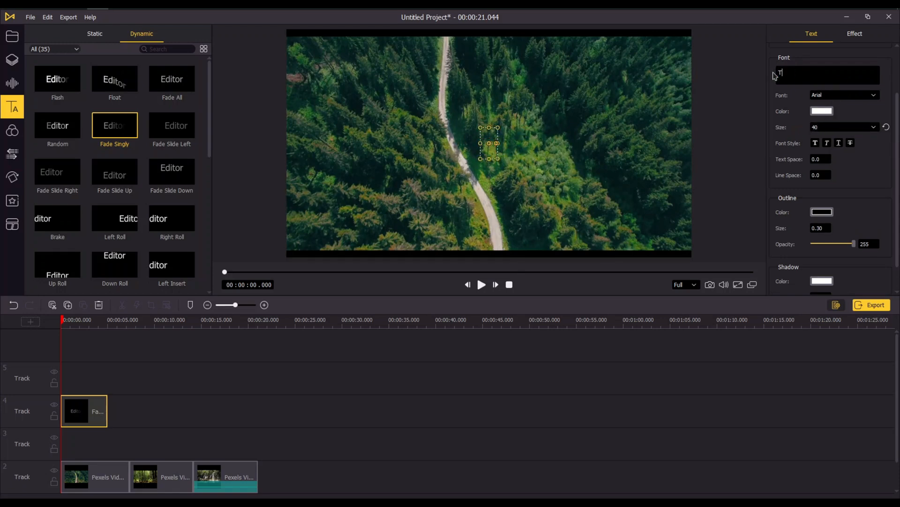
type("Travel Vlog")
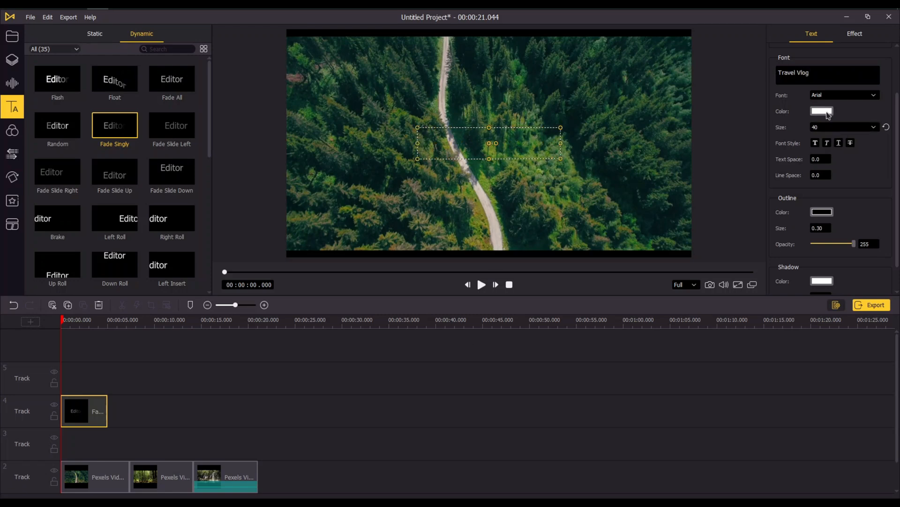
left_click(481, 284)
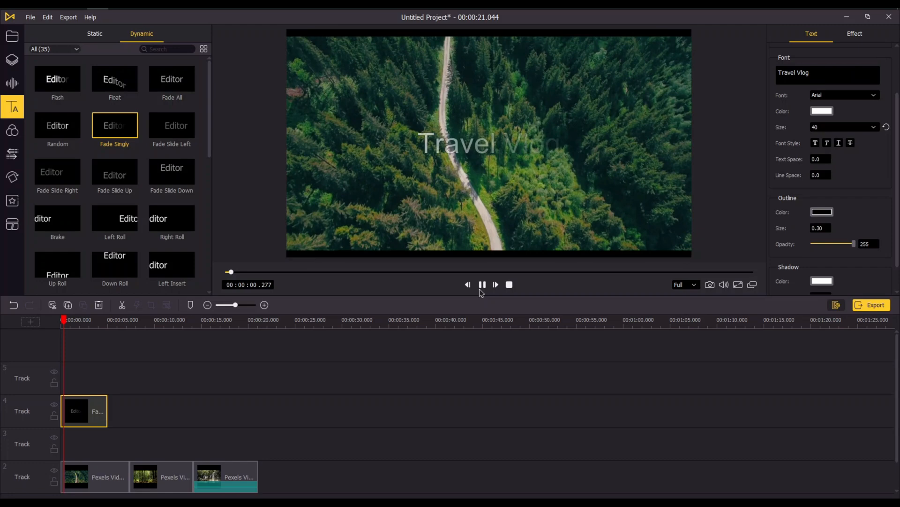
left_click(483, 284)
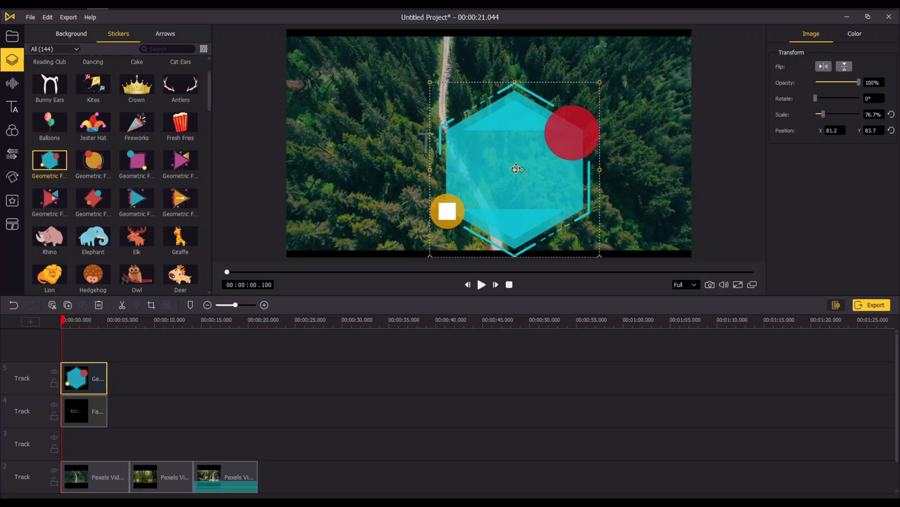
Move the Geometric sticker below the title layer and restyle the title in Roboto Medium
left_click_drag(515, 169, 486, 131)
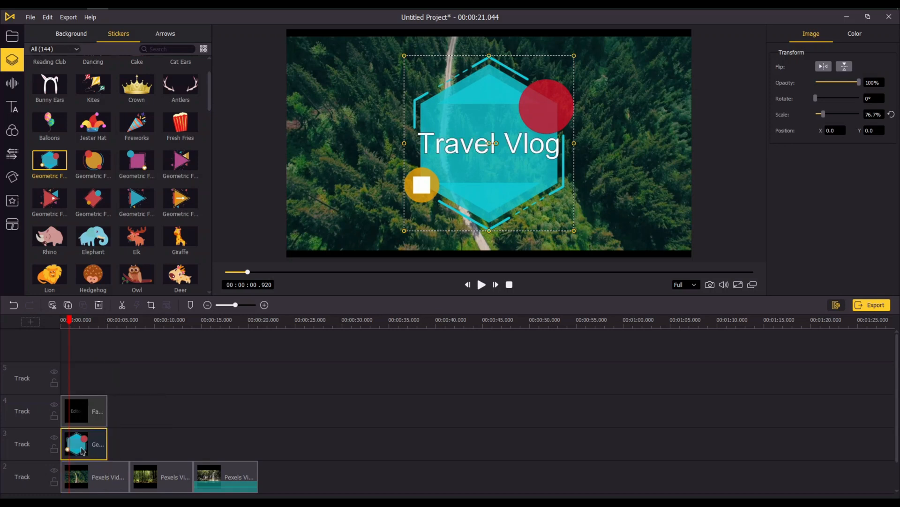
left_click(266, 271)
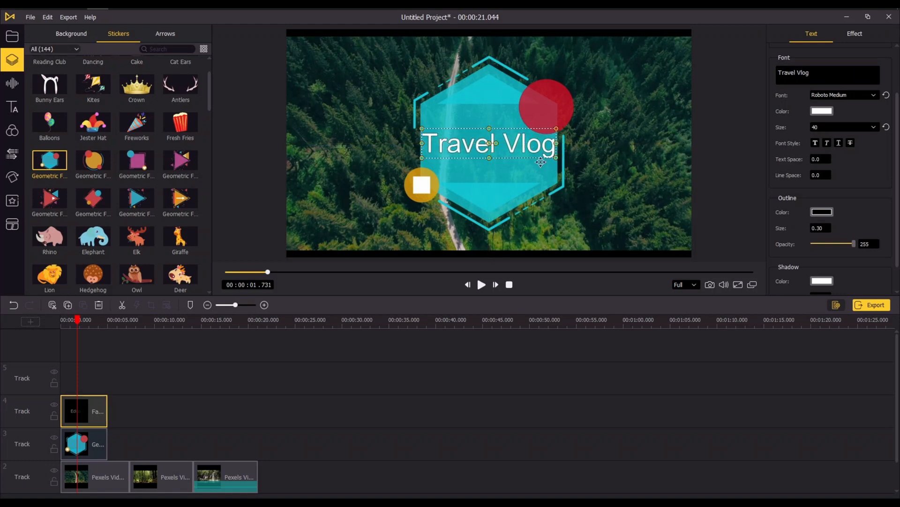
left_click(81, 349)
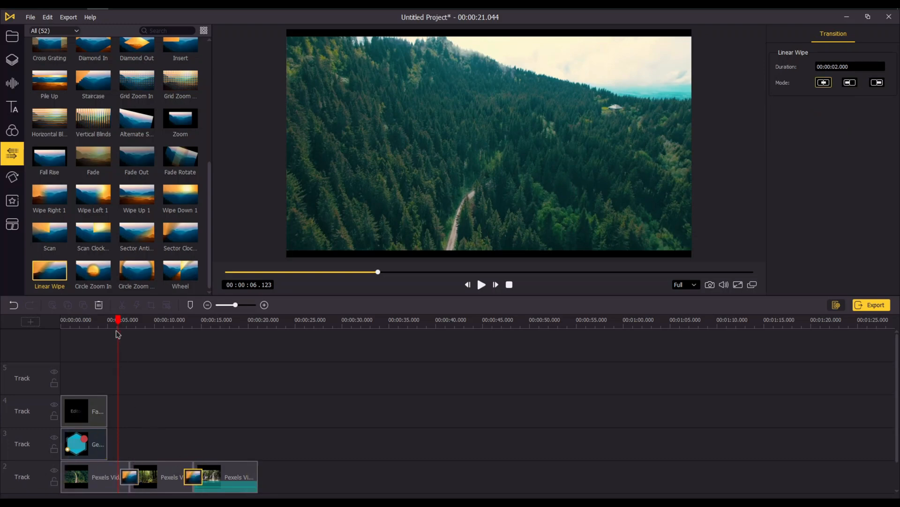
Add Circle Zoom In between the second and third clips and preview the transitions
left_click(481, 284)
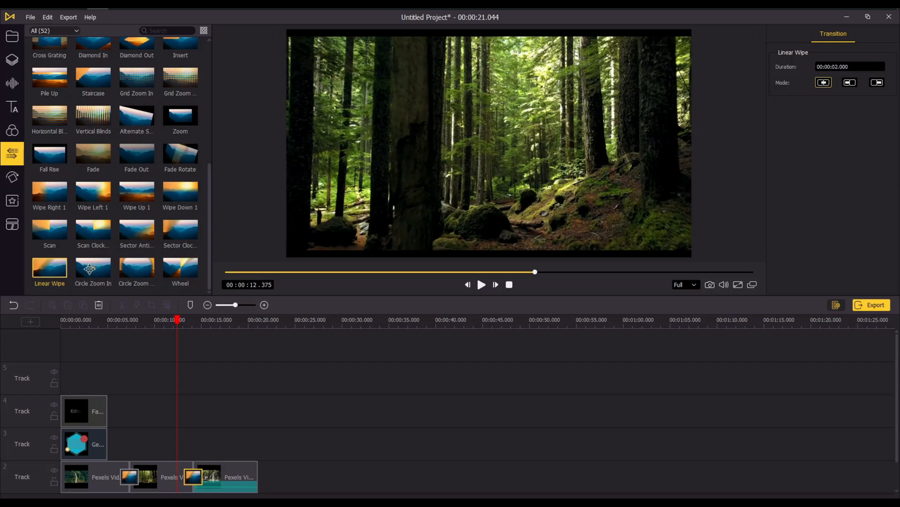
left_click(93, 267)
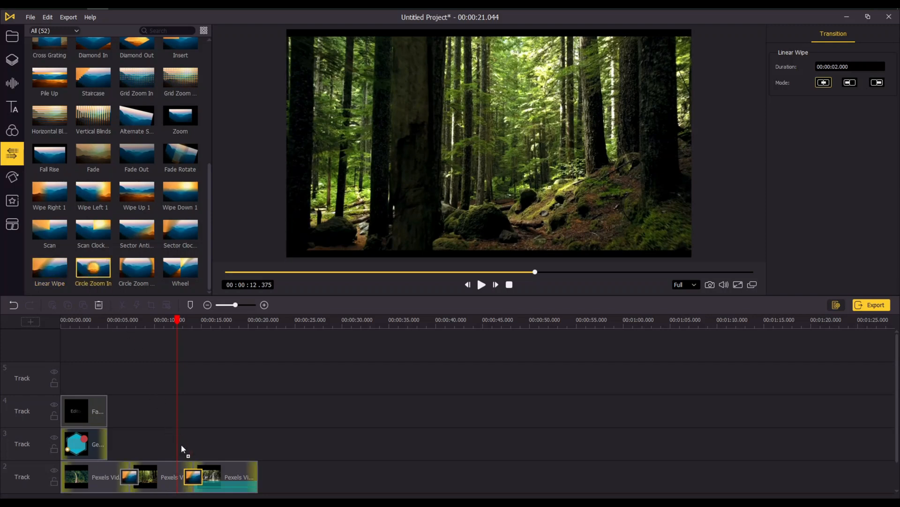
left_click(481, 285)
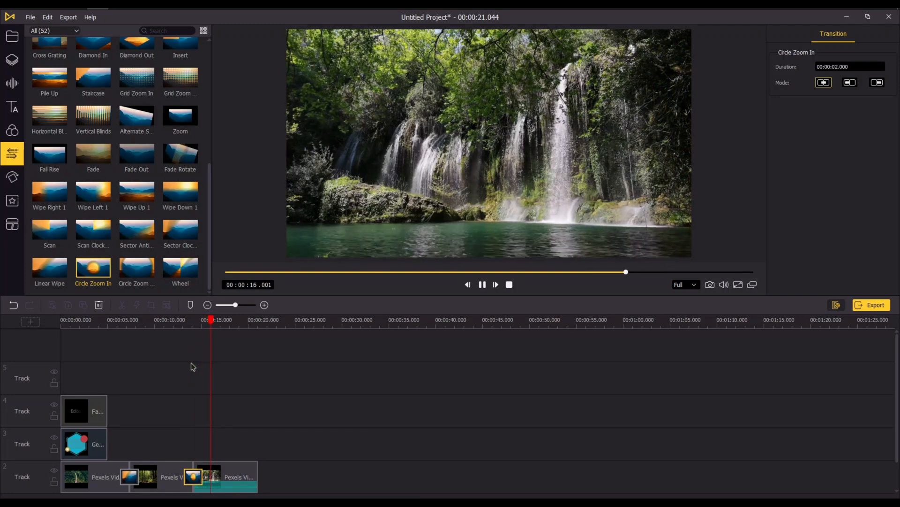
left_click(481, 285)
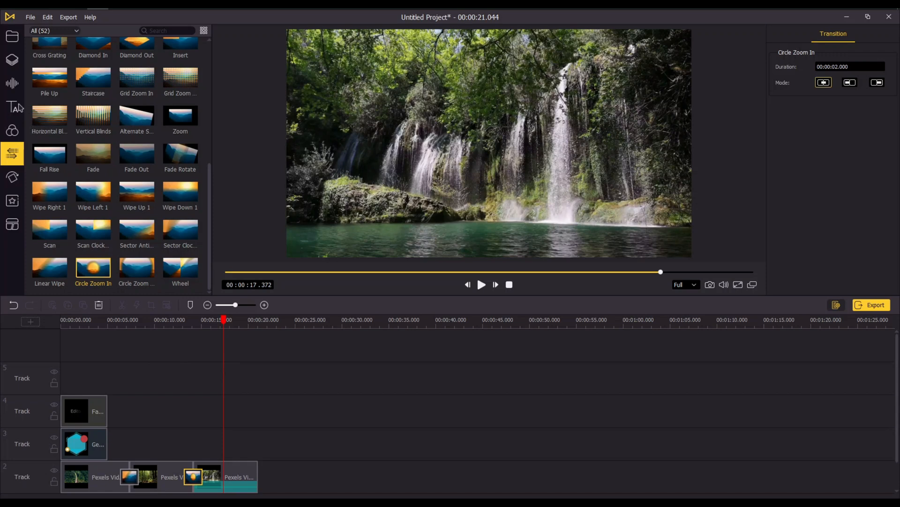
Add City Sunshine background music and remove the part beyond the video's end
left_click(13, 83)
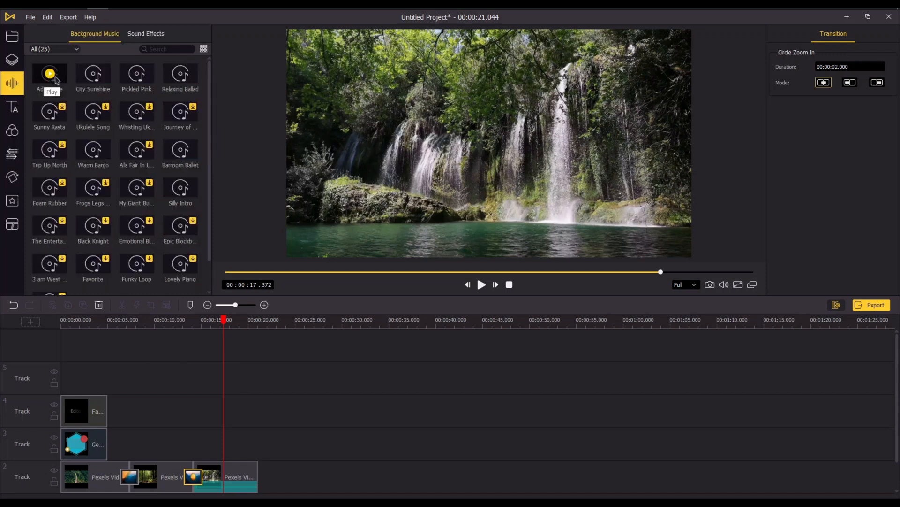
mouse_move(92, 74)
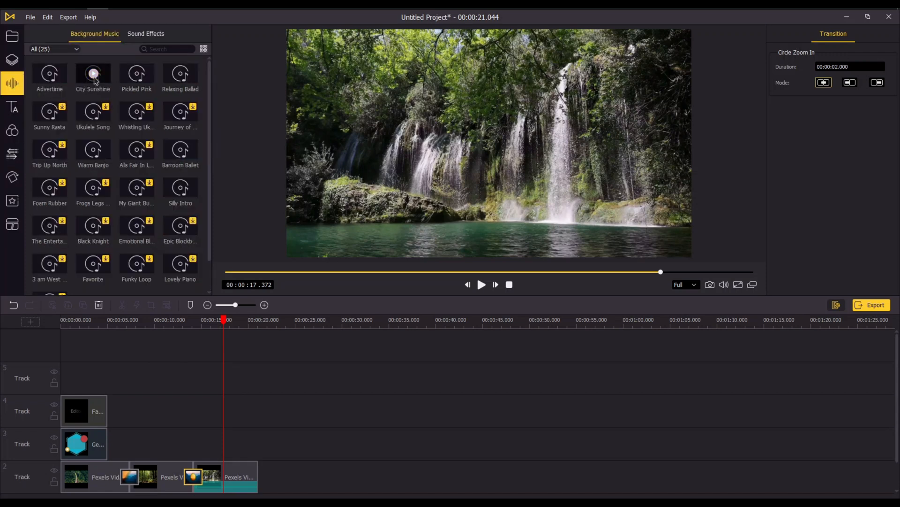
left_click(92, 74)
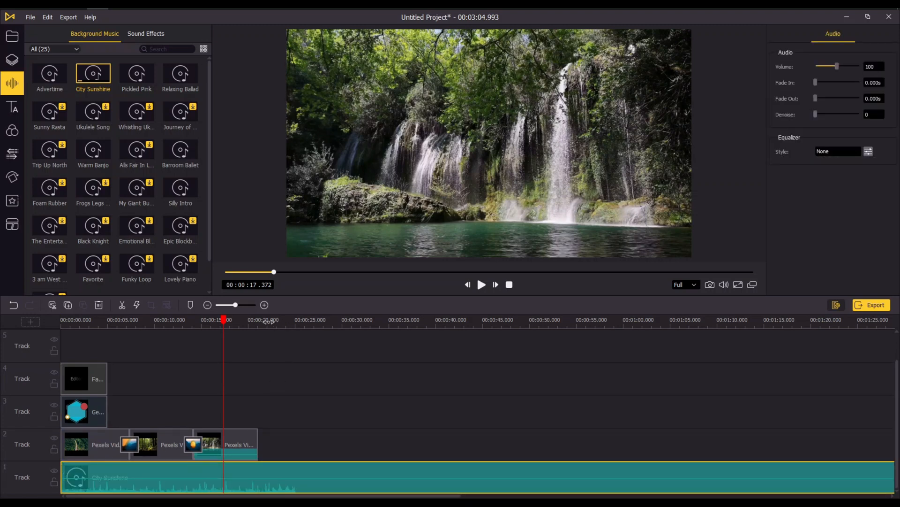
left_click_drag(224, 319, 264, 319)
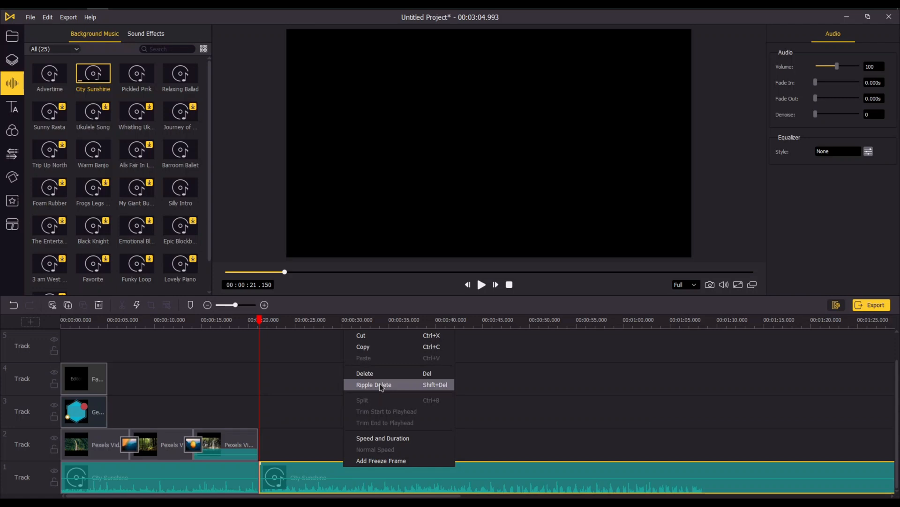
left_click(373, 384)
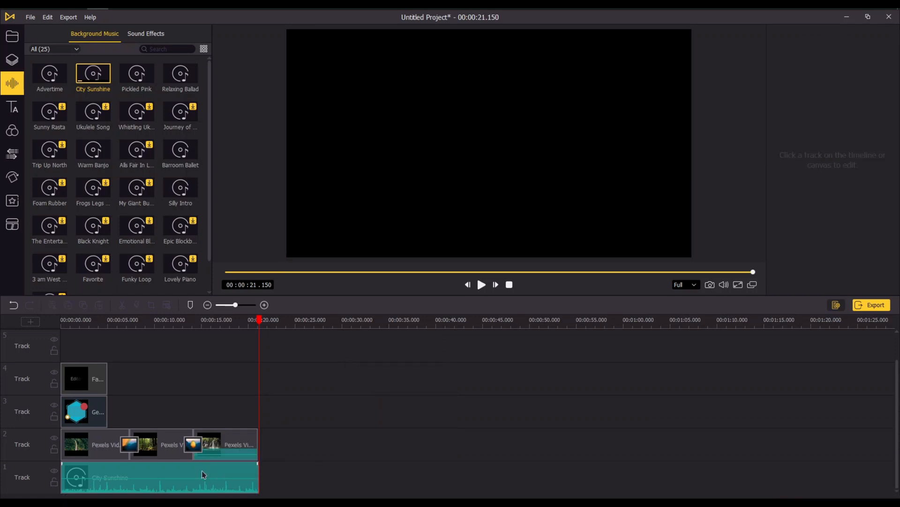
Lower the music volume to 19 and bring up the Equalizer Style choices
left_click(160, 477)
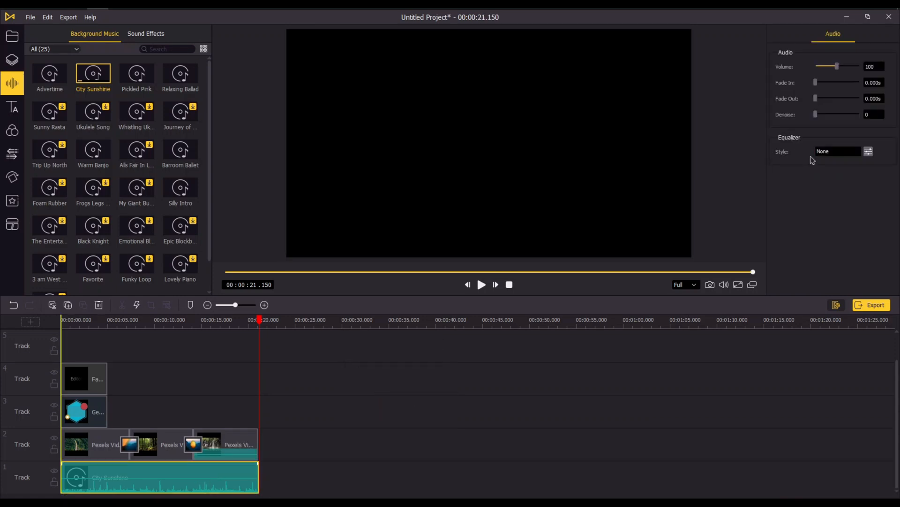
left_click_drag(836, 66, 833, 66)
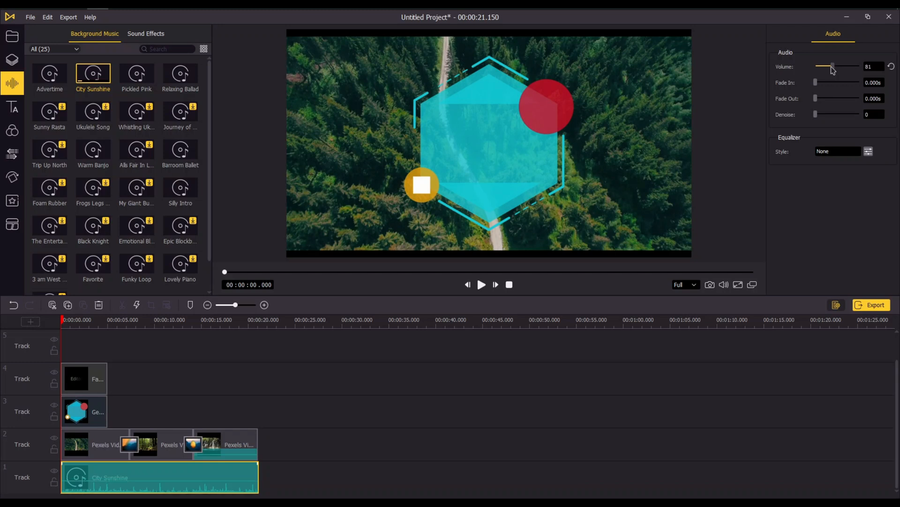
left_click_drag(833, 67, 818, 67)
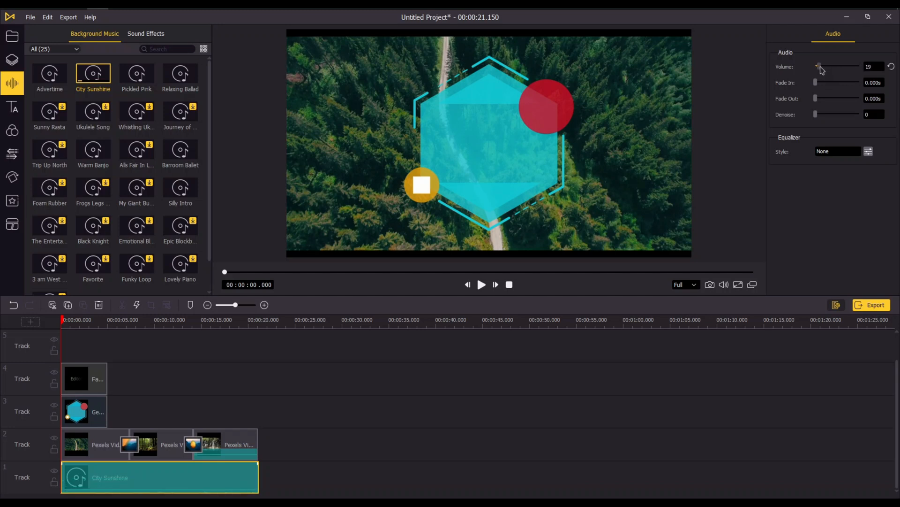
left_click(838, 151)
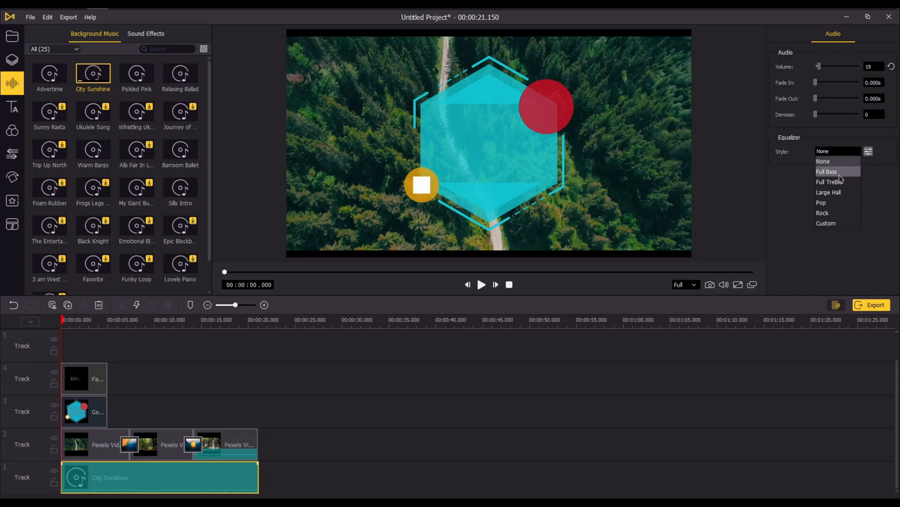
mouse_move(829, 181)
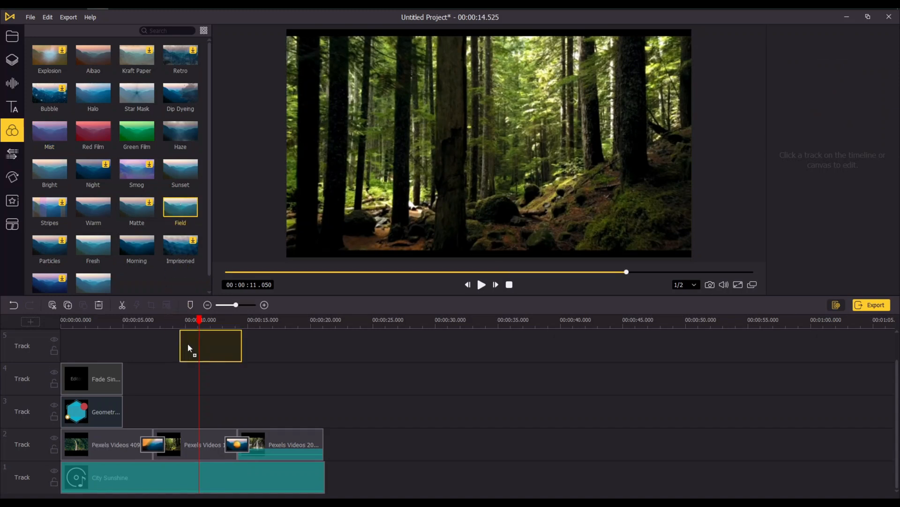
Set the Field filter's opacity to 56% and stretch it to begin earlier
left_click(210, 345)
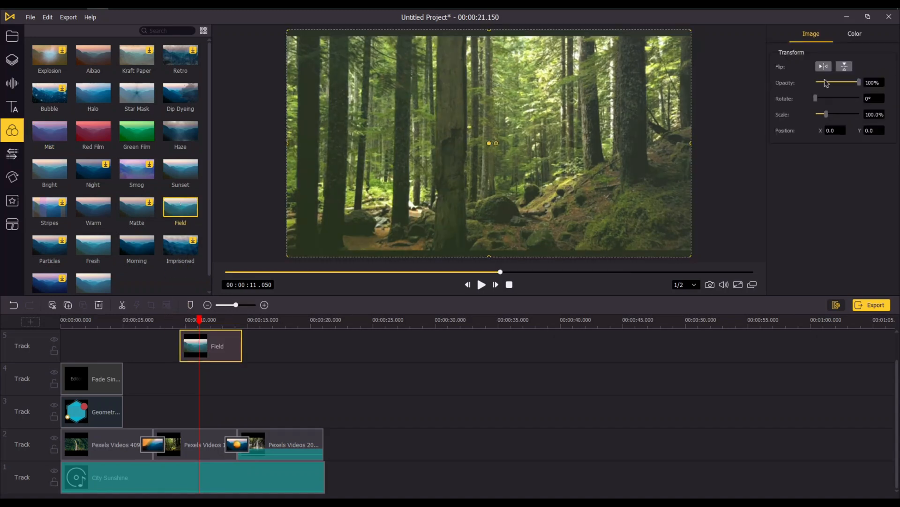
left_click_drag(859, 82, 842, 83)
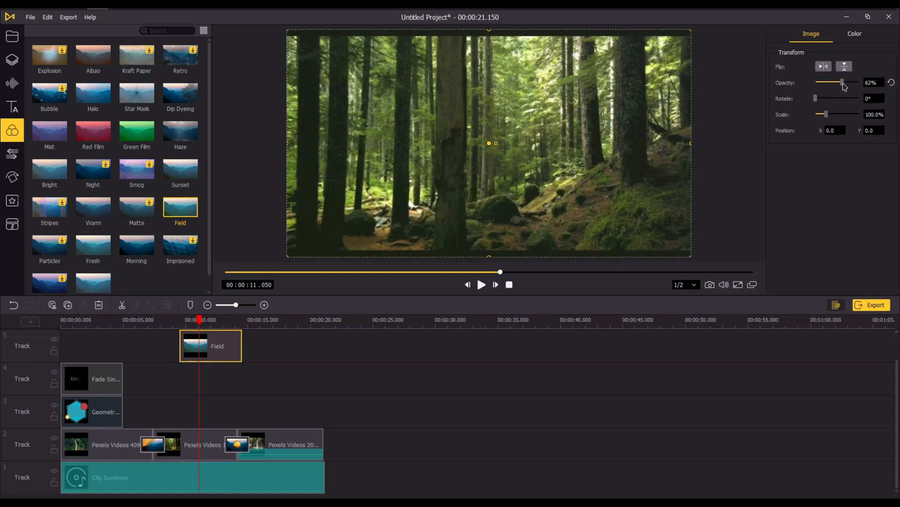
left_click_drag(843, 82, 835, 82)
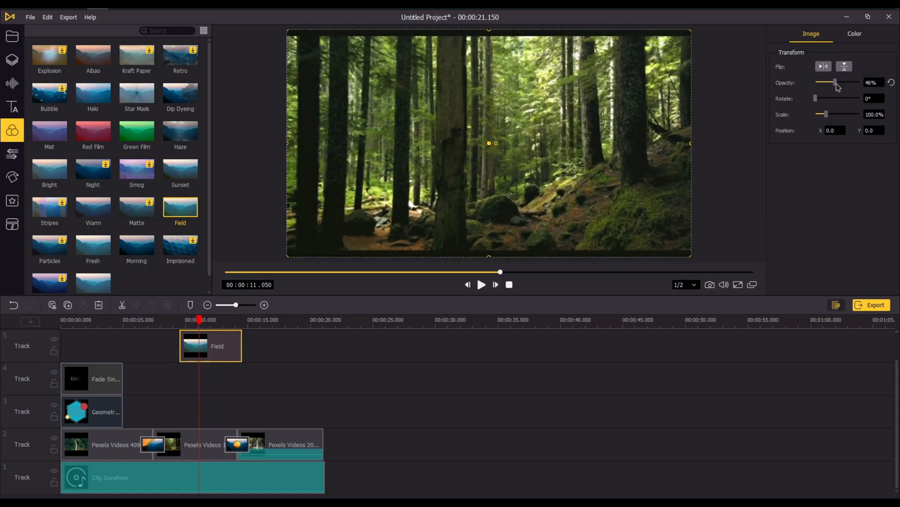
left_click_drag(834, 82, 838, 82)
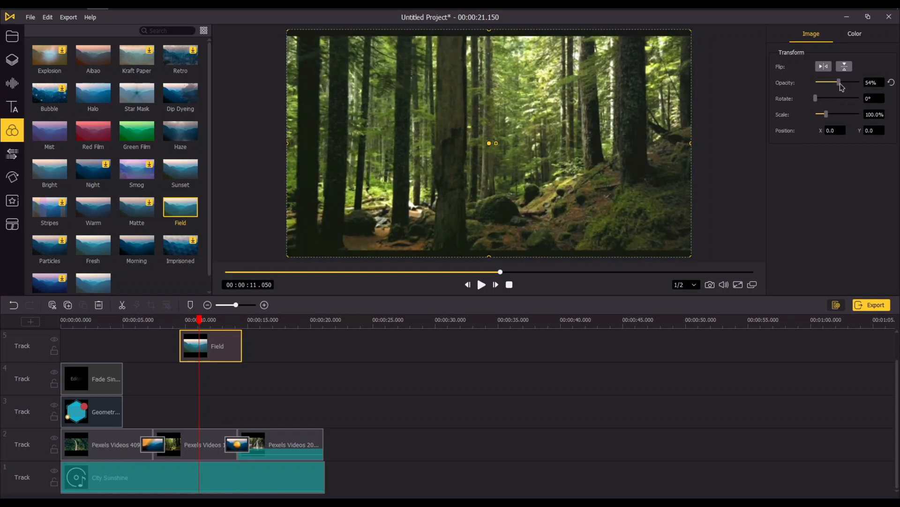
left_click_drag(837, 82, 841, 82)
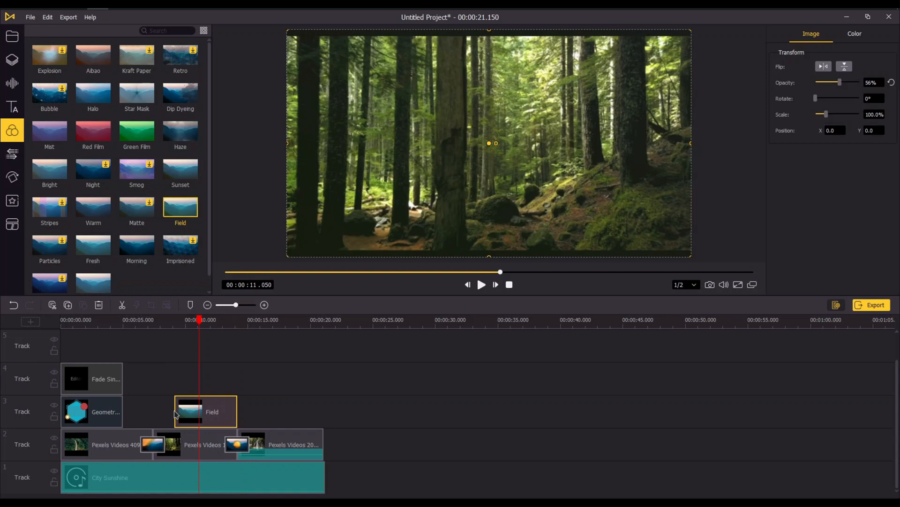
mouse_move(175, 411)
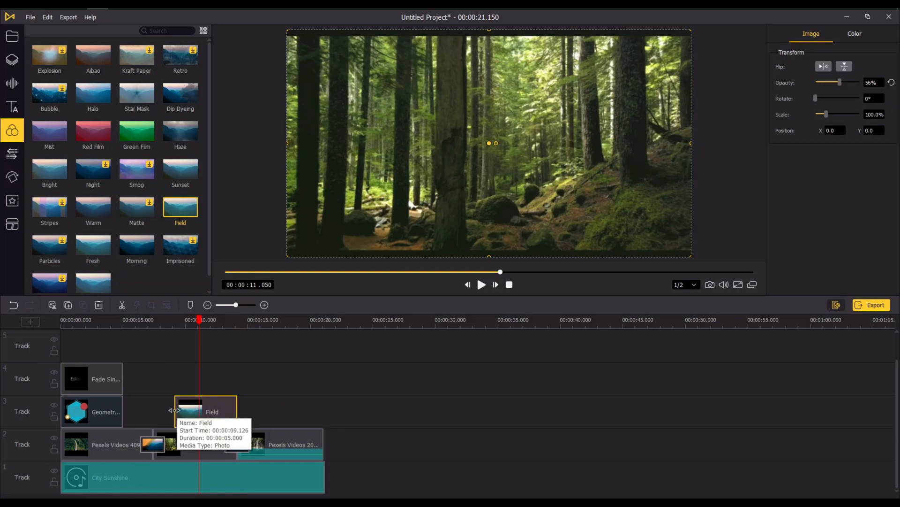
left_click_drag(204, 411, 181, 411)
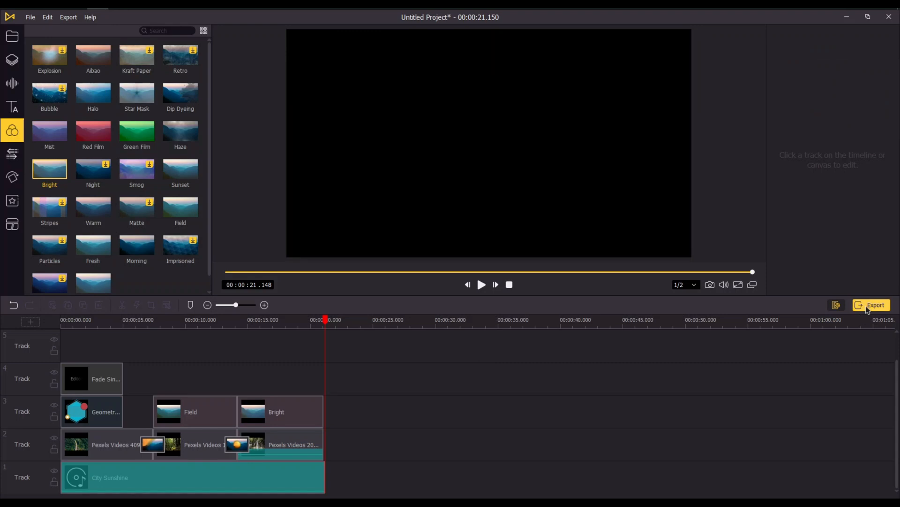
Export as a 1280×720 MP4 with Auto thread count and High Quality
left_click(873, 305)
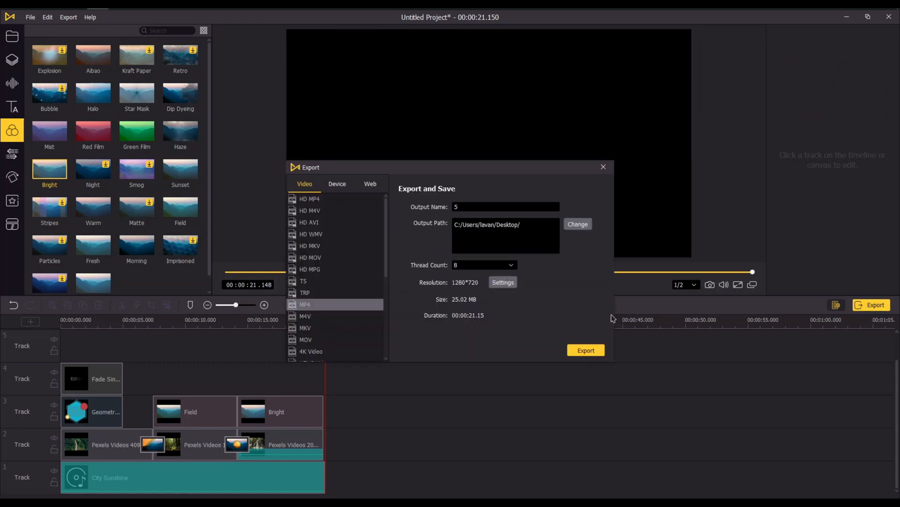
left_click(484, 264)
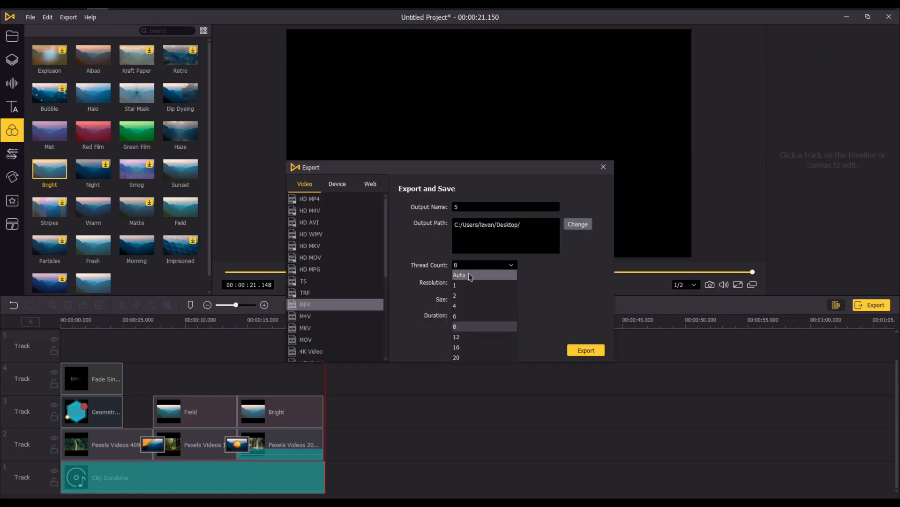
left_click(459, 274)
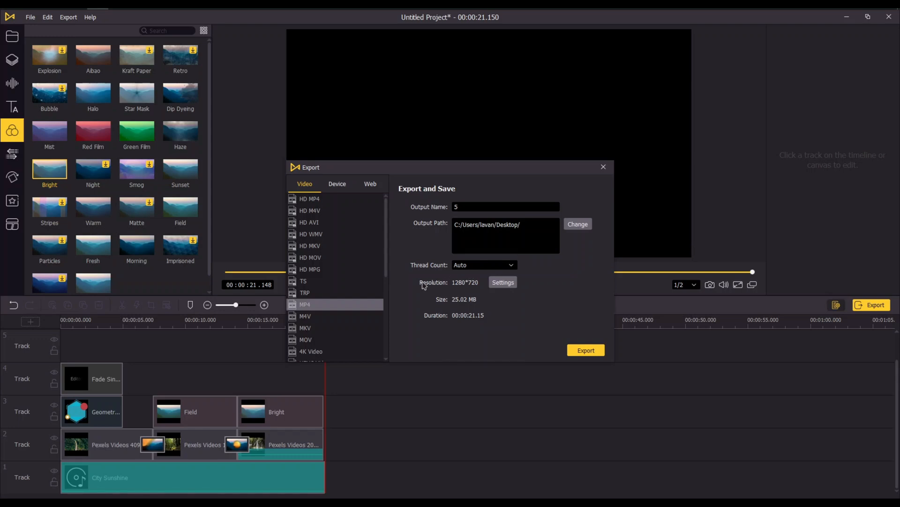
mouse_move(463, 279)
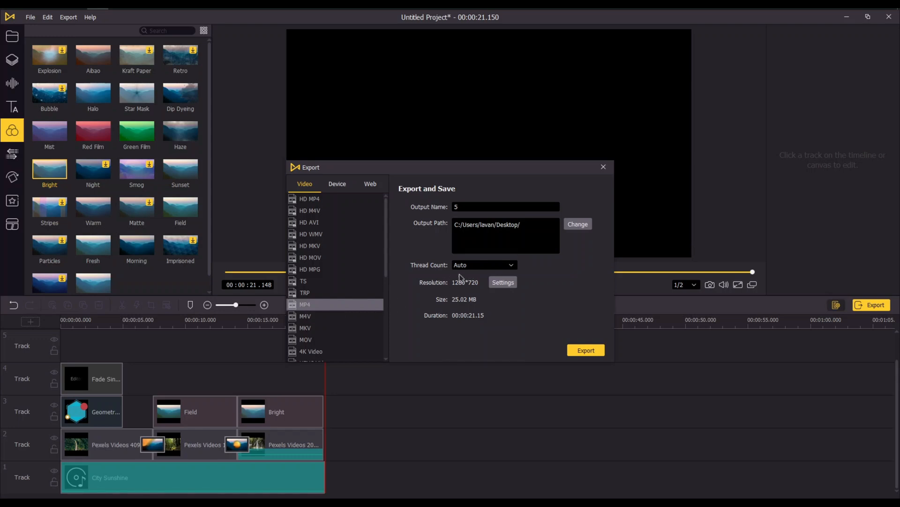
left_click(502, 281)
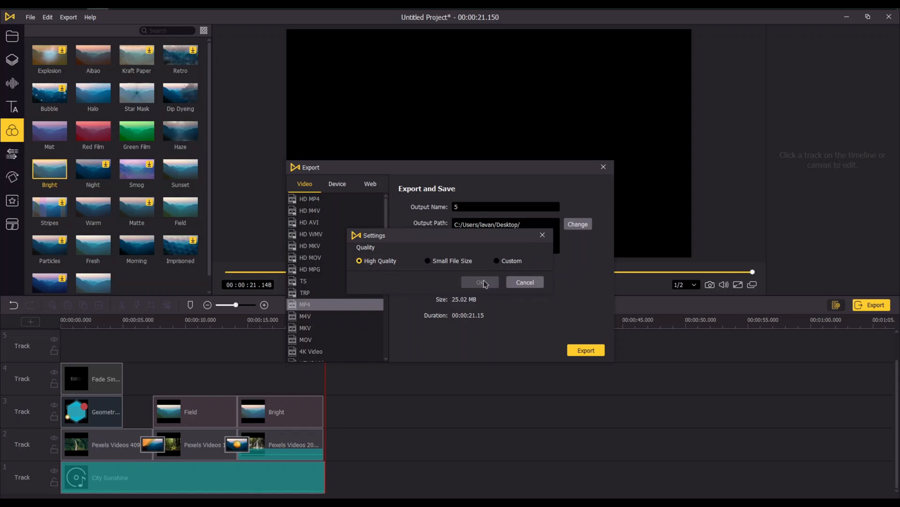
left_click(480, 282)
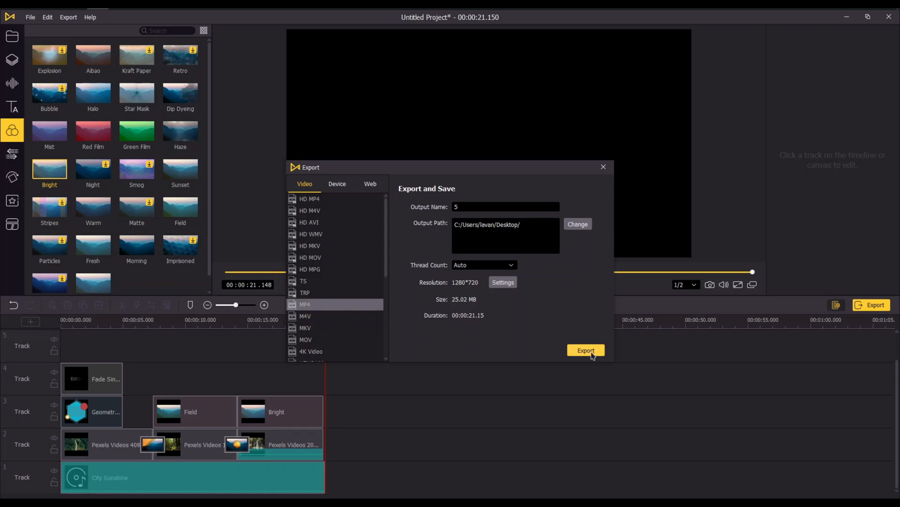
left_click(586, 350)
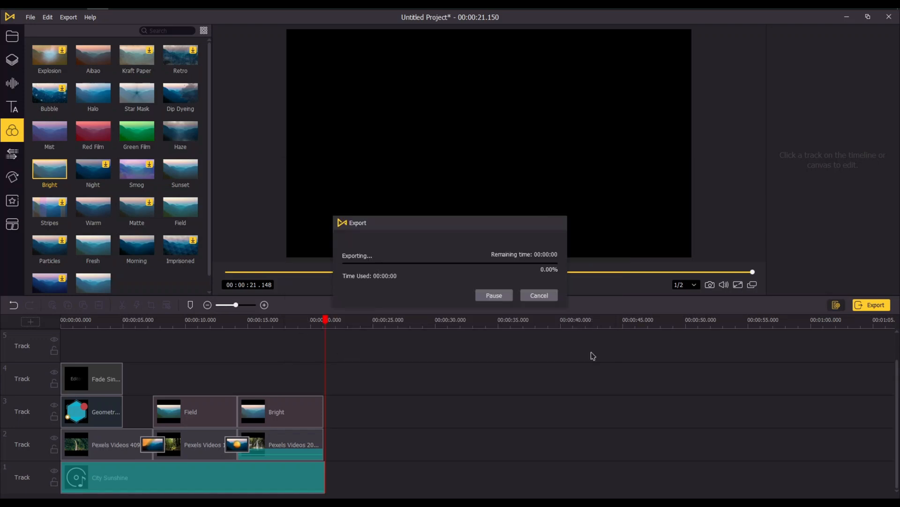